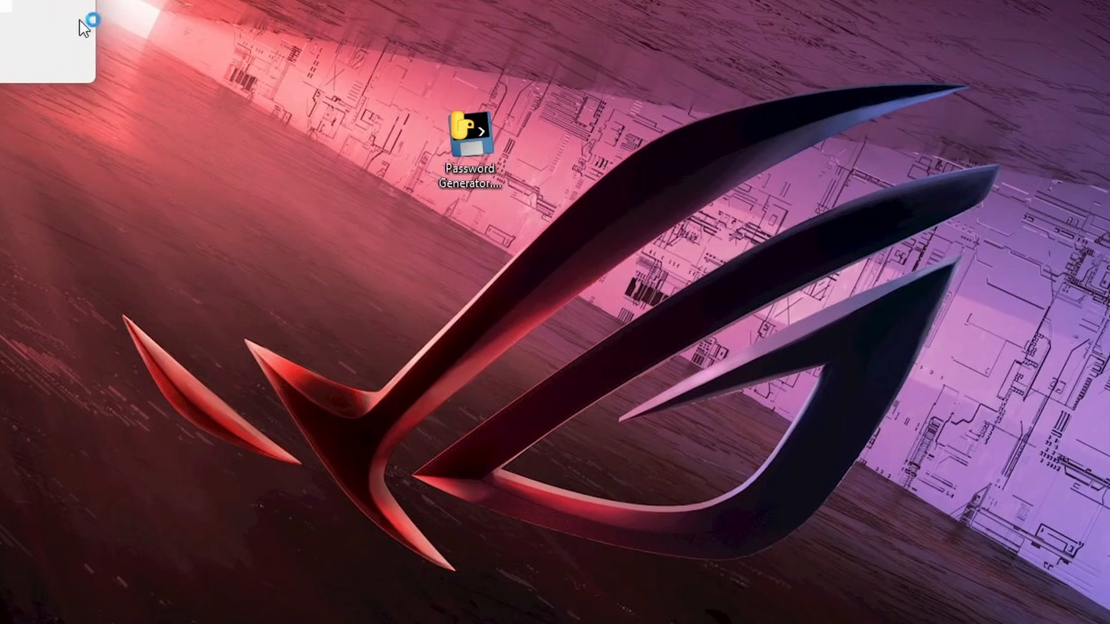
Launch the finished Password Generator app from the desktop and generate a sample password
double_click(471, 130)
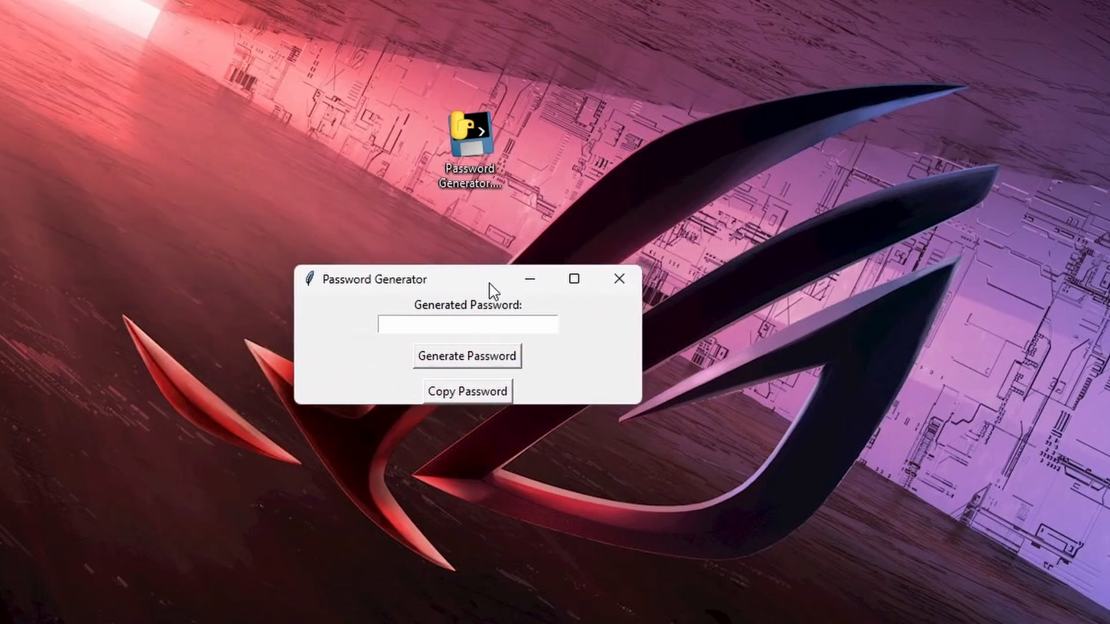
click(466, 355)
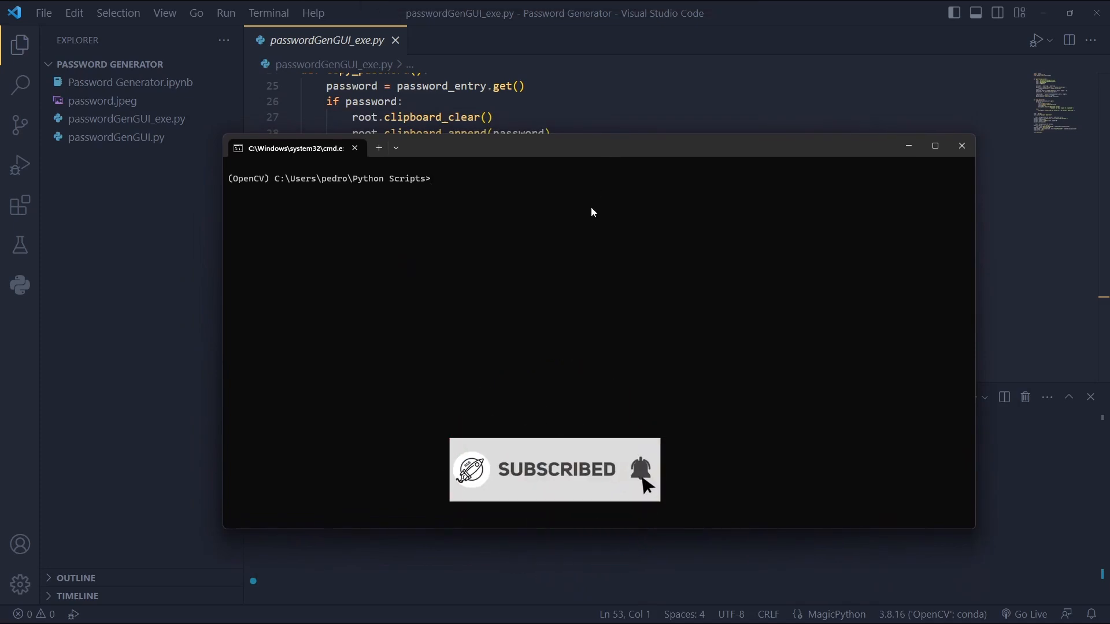
Change into the Password Generator folder and run pip install pyinstaller
text(cd P)
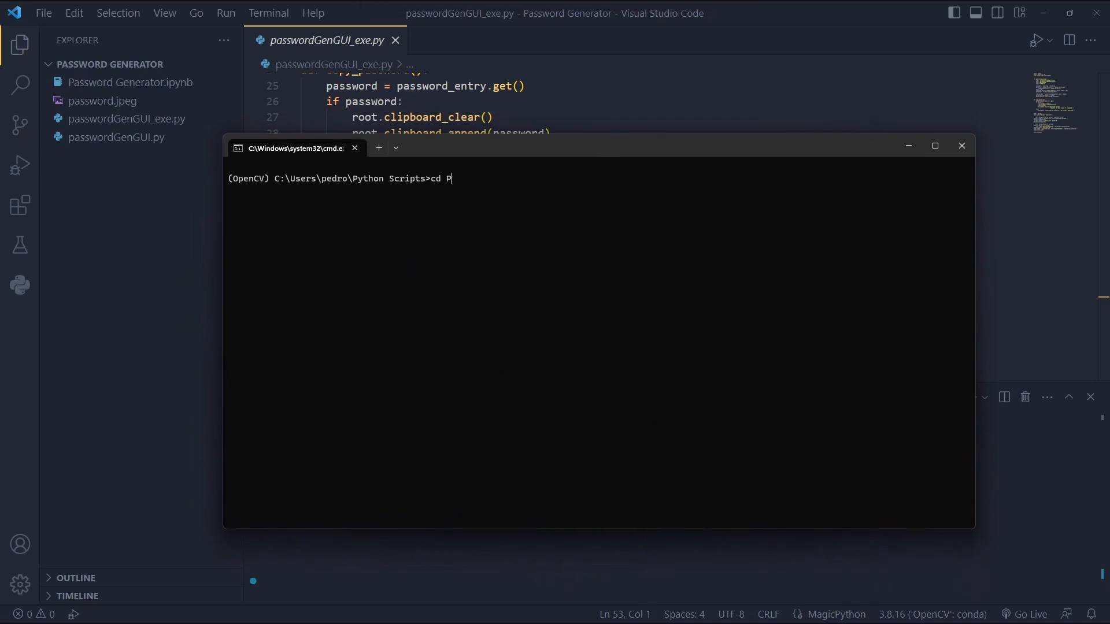
key(Return)
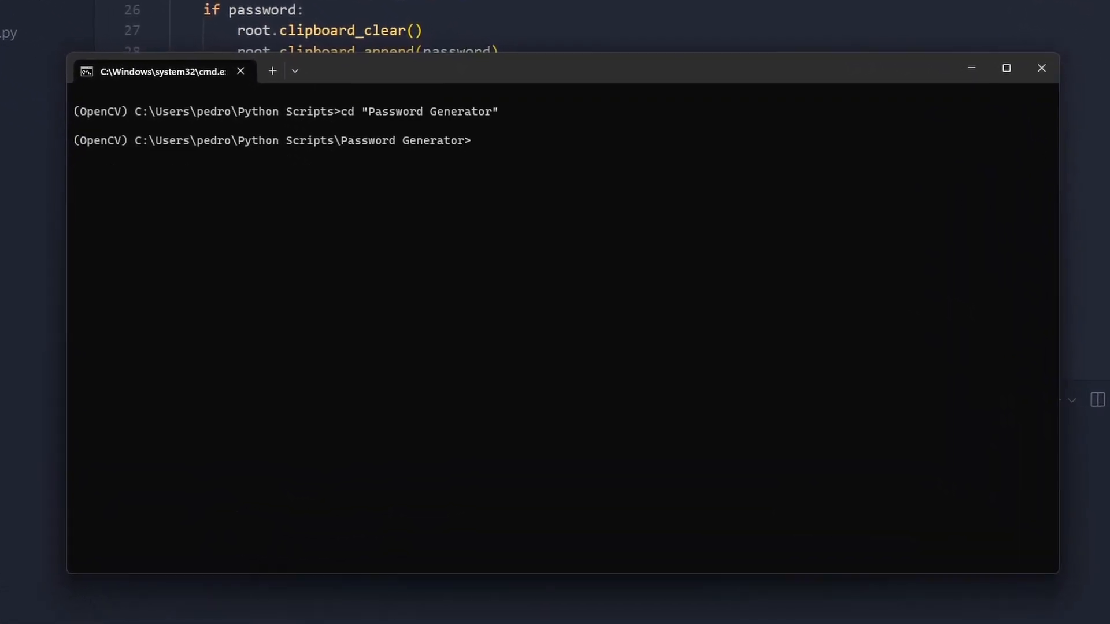
text(pip install)
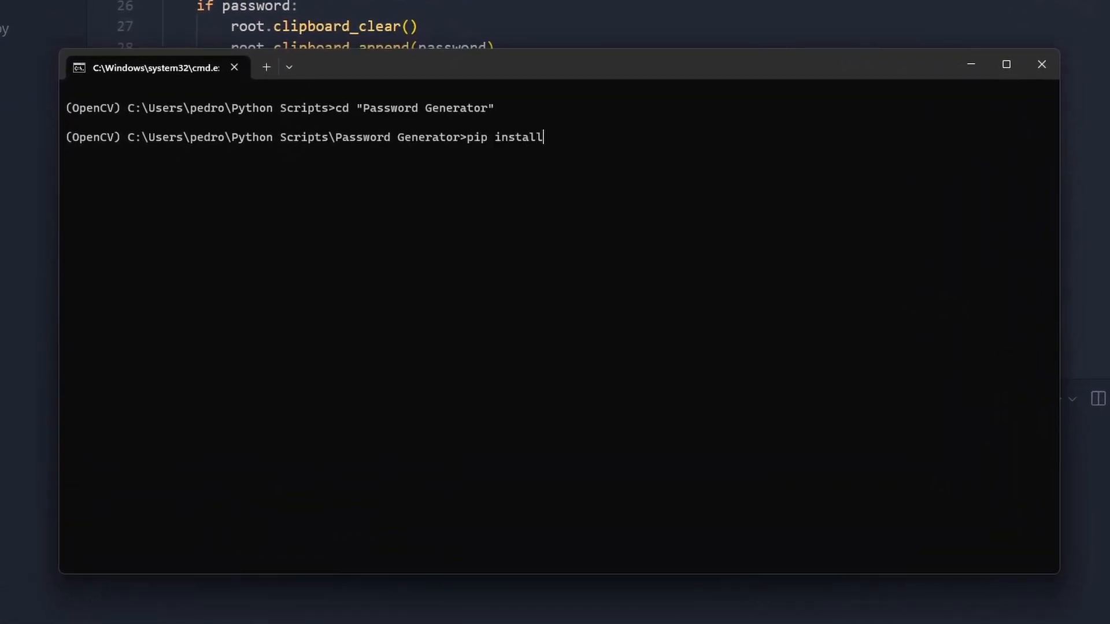
text(pyinstall)
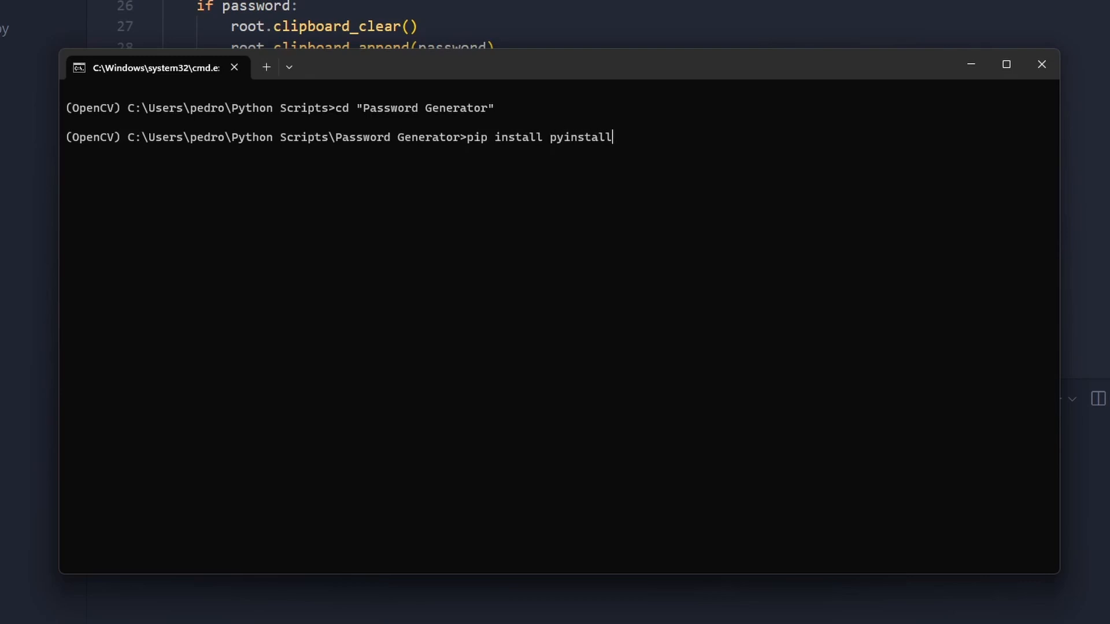
key(Return)
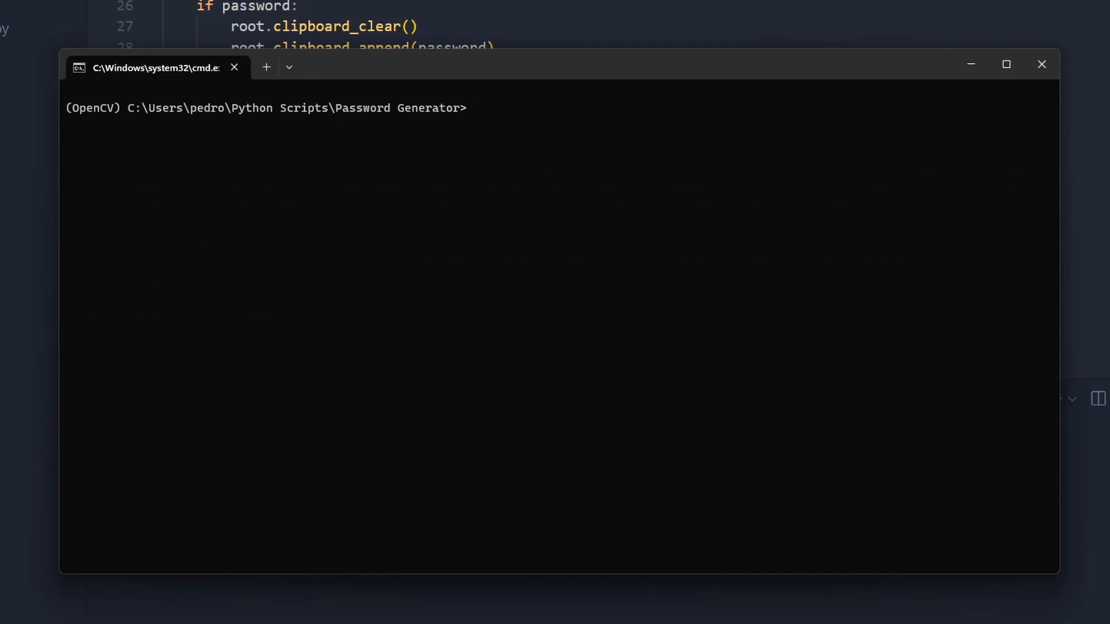
Run pyinstaller passwordGenGUI_exe.py --onefile --noconsole to build the executable
text(pyinstaller)
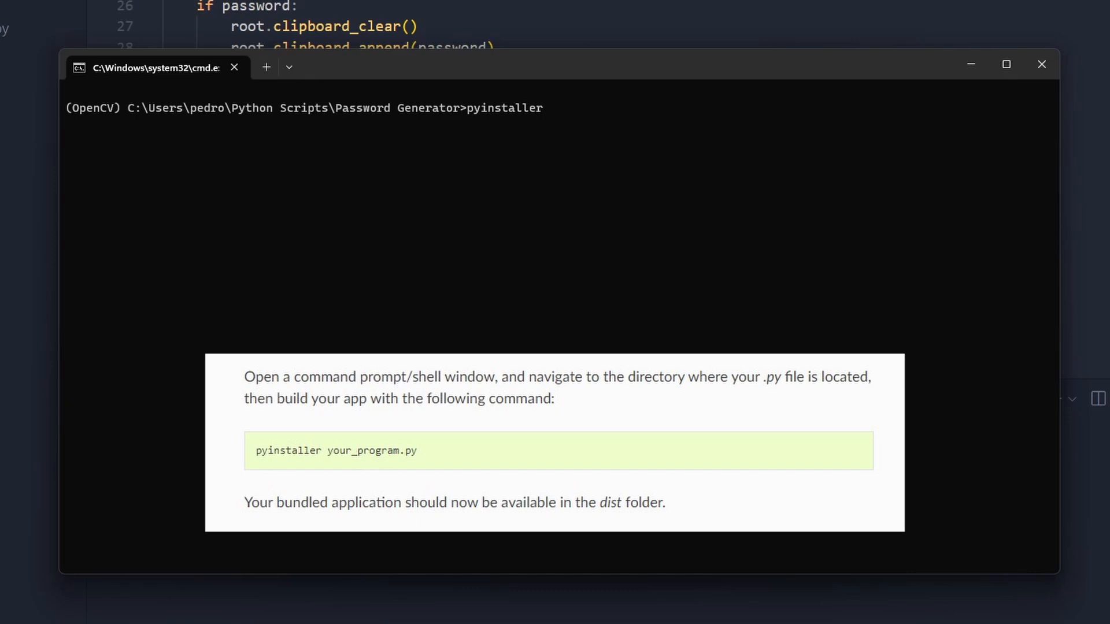
text(password.jpeg)
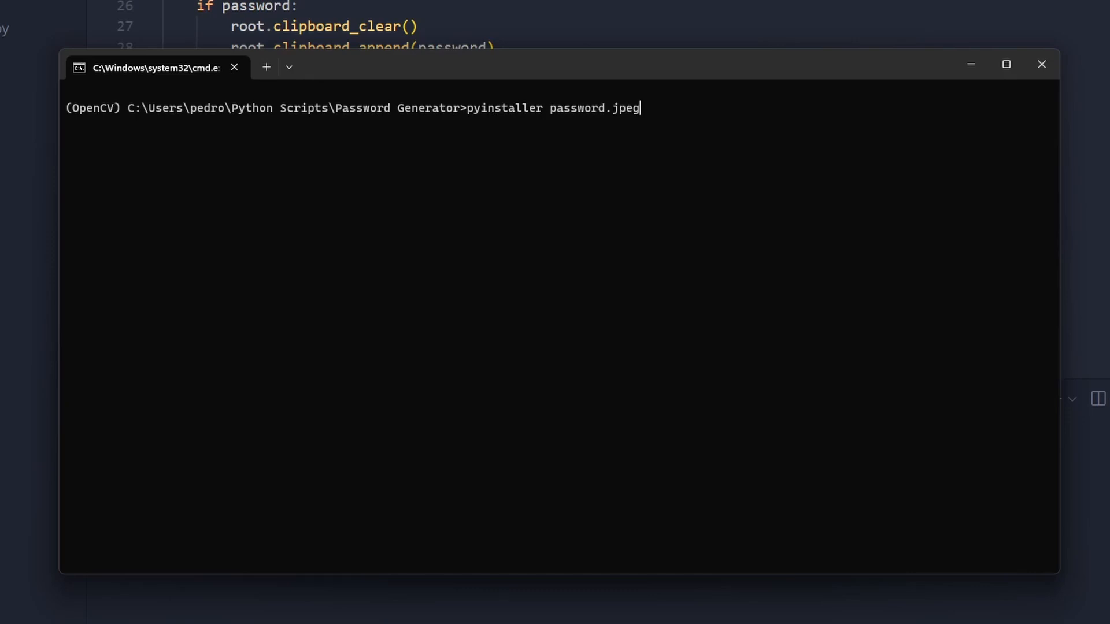
text(passwordGenGUI_exe.py)
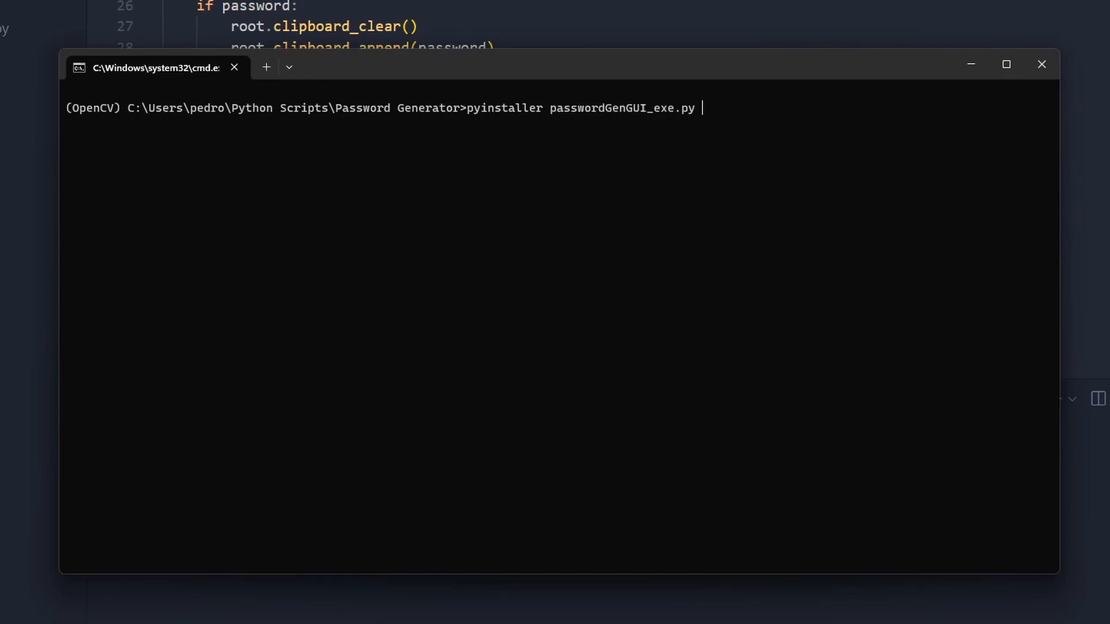
text(--)
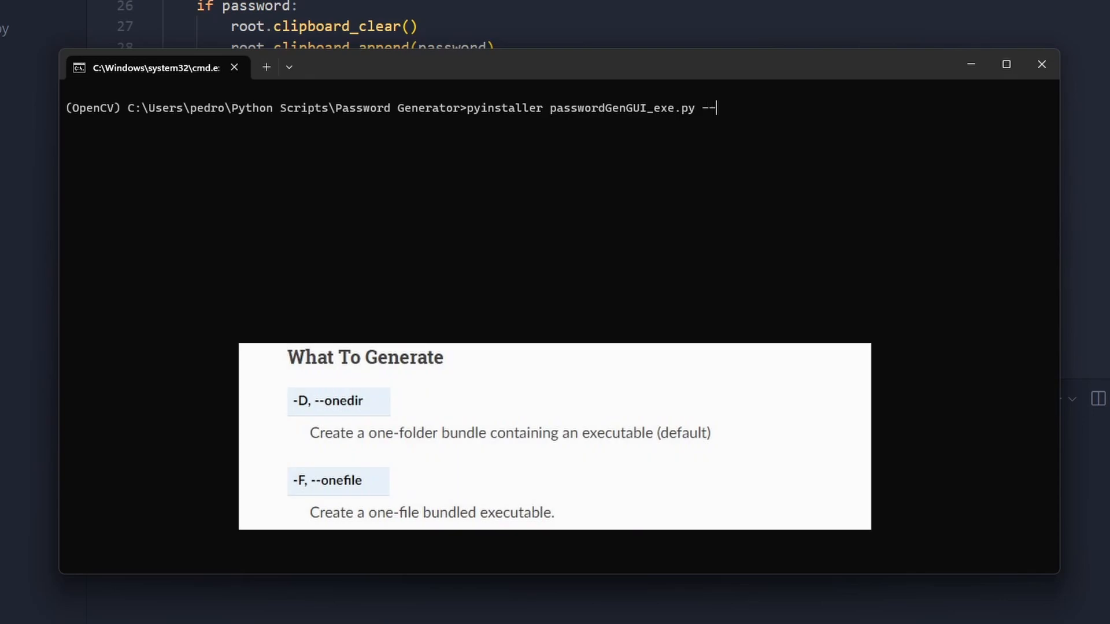
text(onefile)
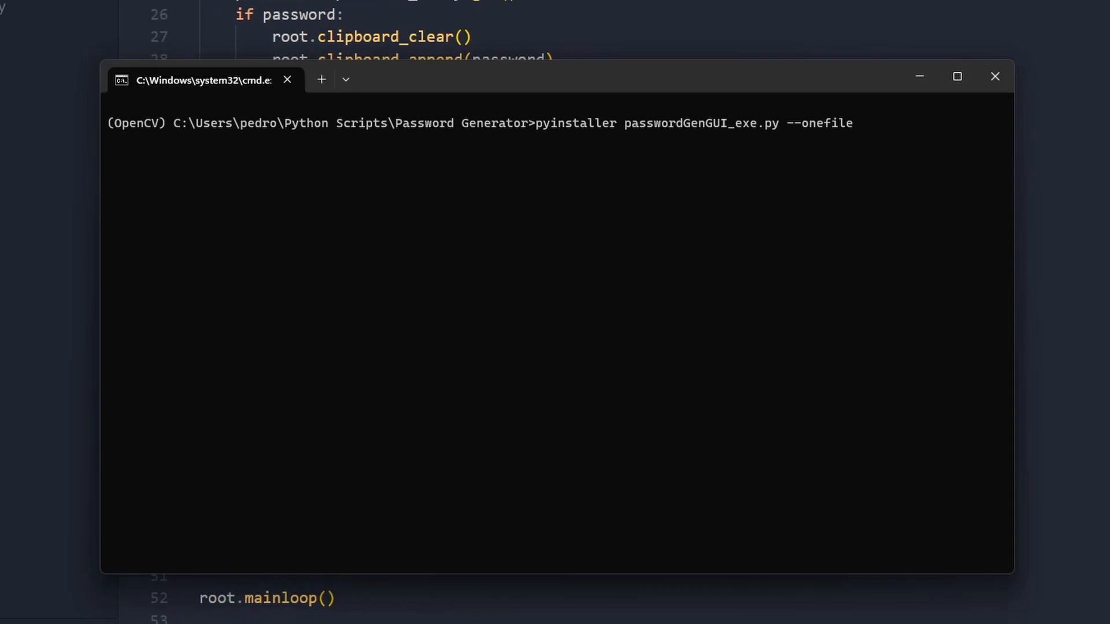
text(--noconsole)
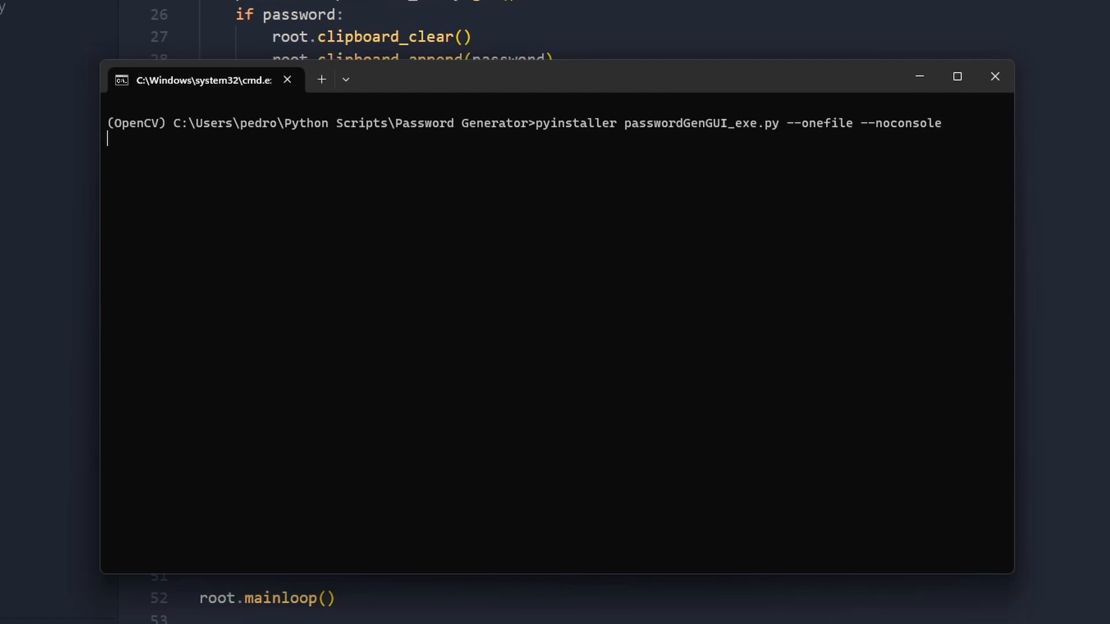
key(Return)
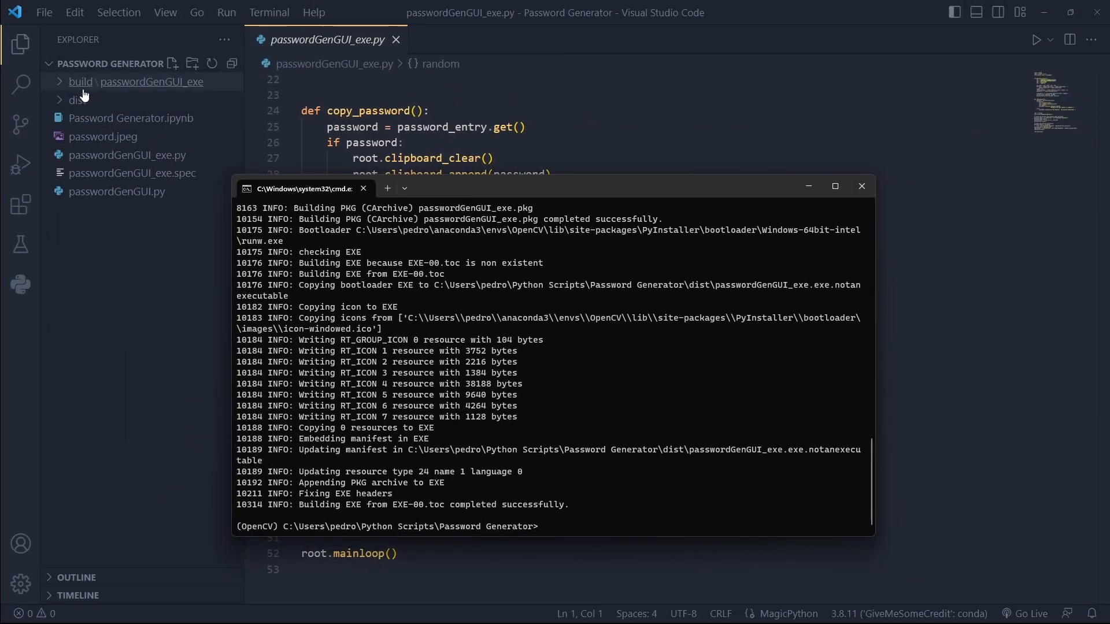
Expand the dist folder in VS Code and bring up options for passwordGenGUI_exe.exe
click(861, 186)
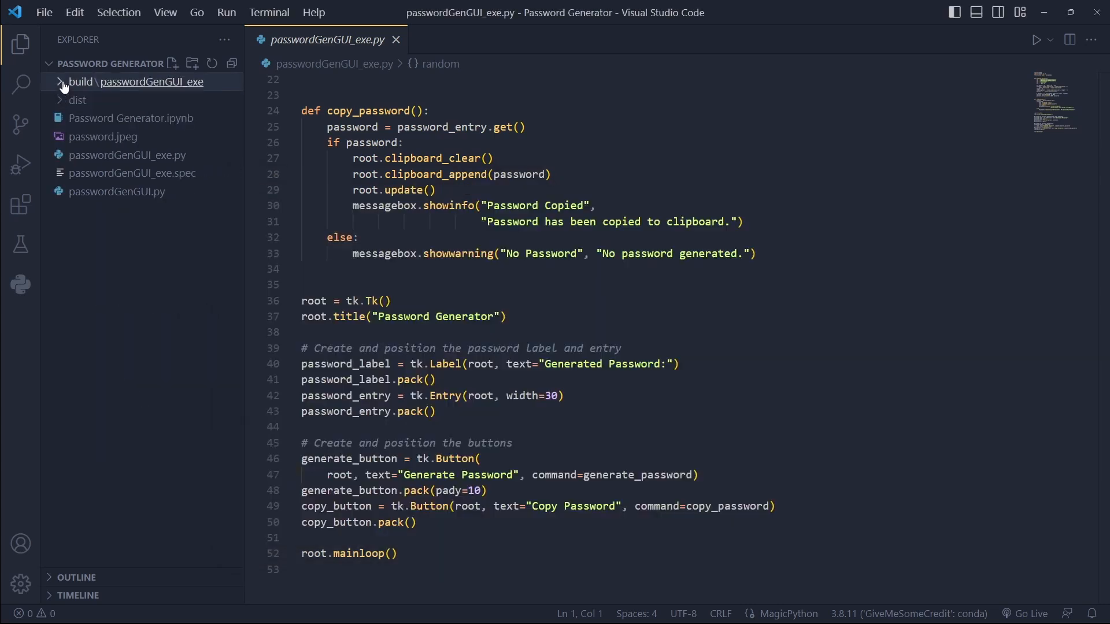
click(76, 100)
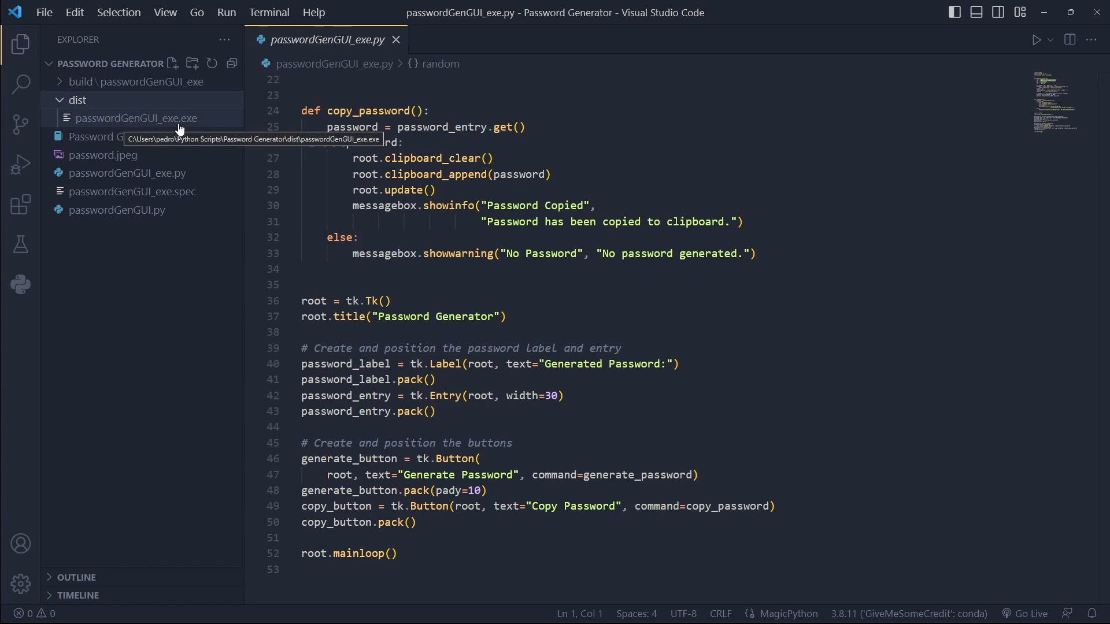
right_click(135, 118)
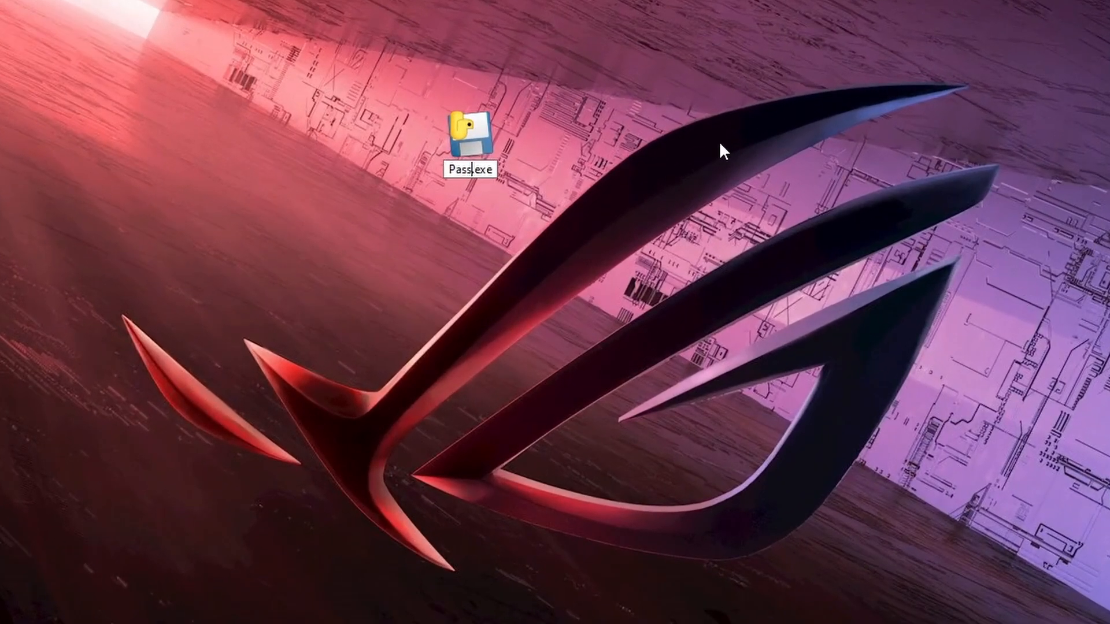
Rename the desktop exe to Password Generator, launch it and generate a random password
text(Password Generator)
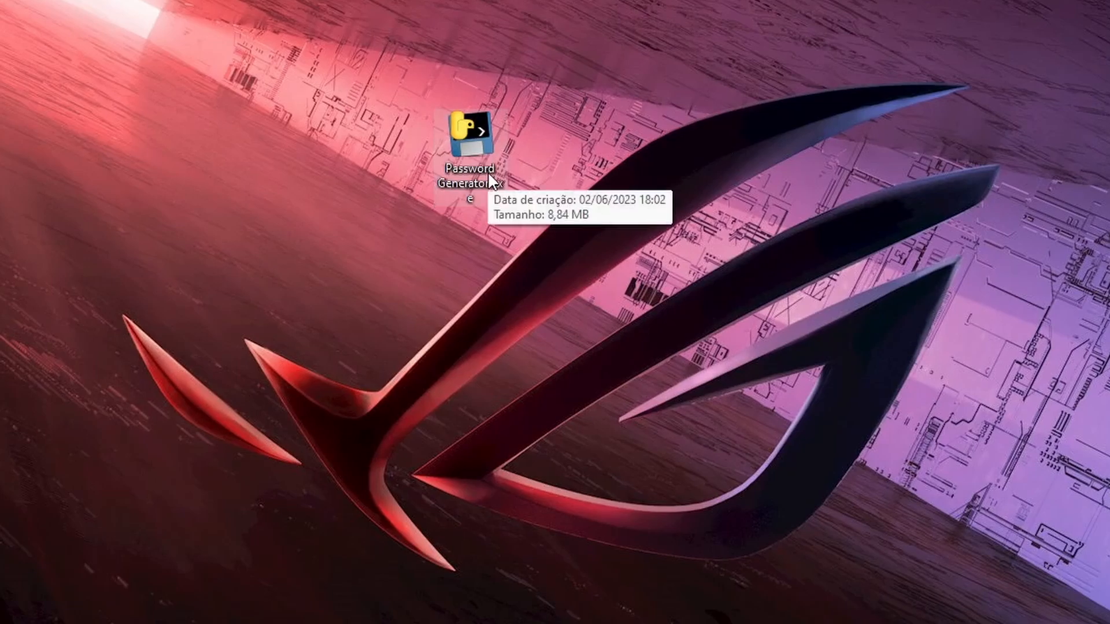
double_click(471, 131)
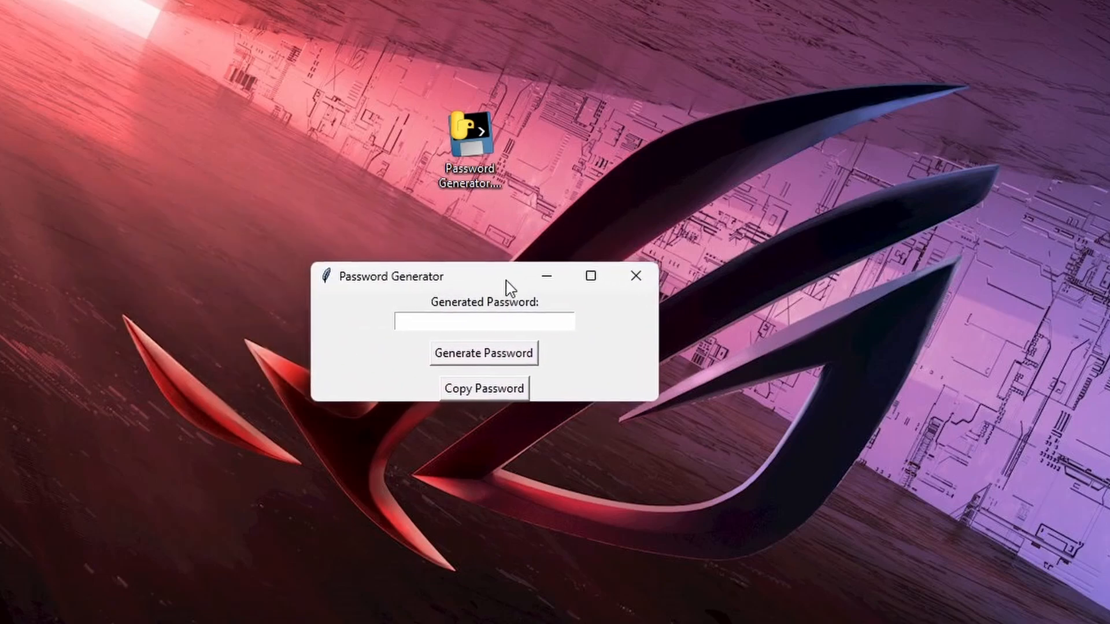
click(483, 353)
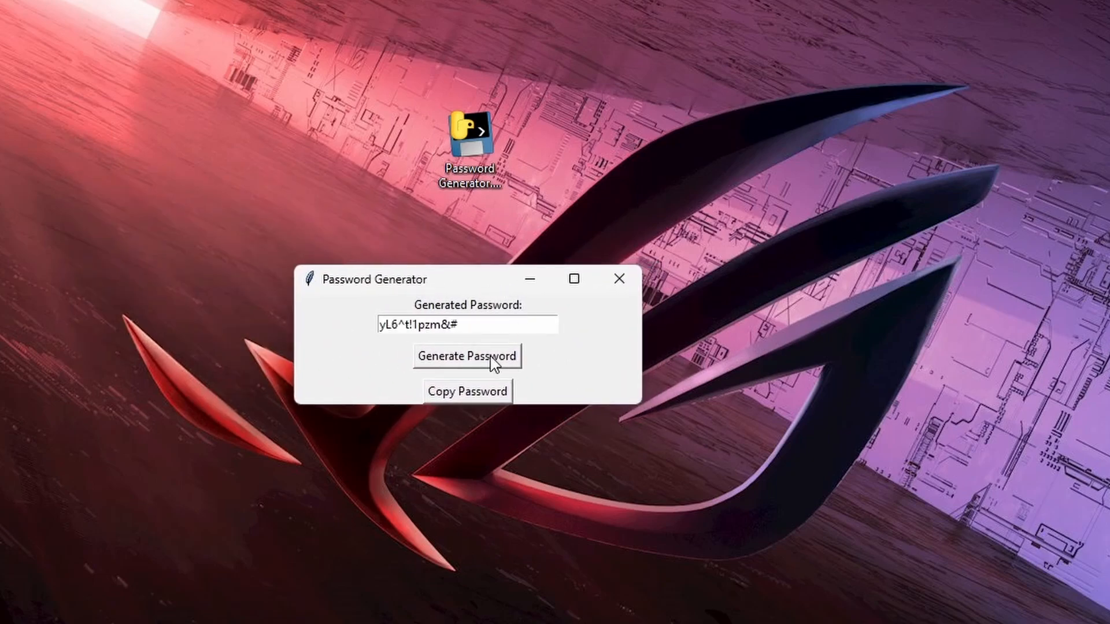